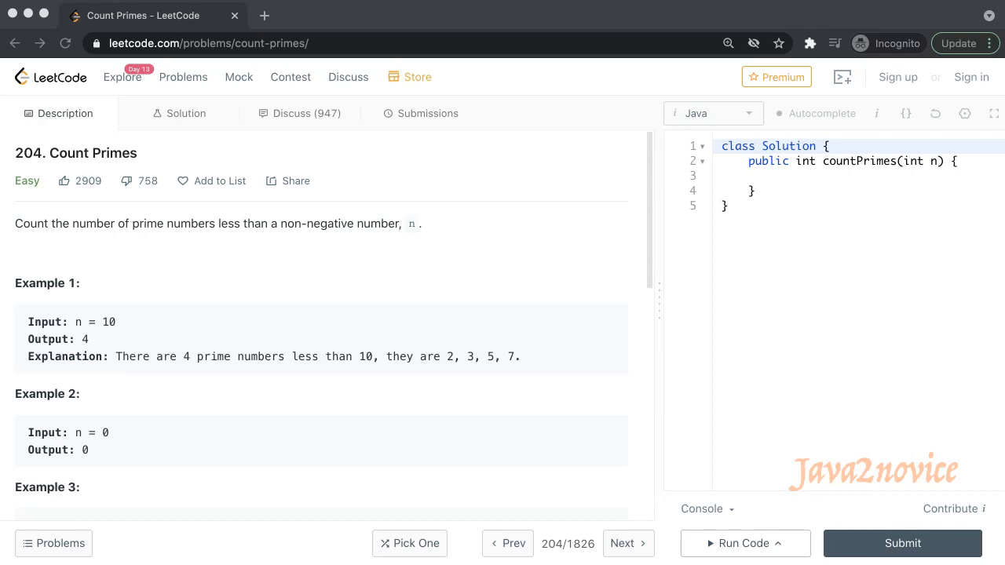
{"action": "mouse_move", "coordinate": [70, 296]}
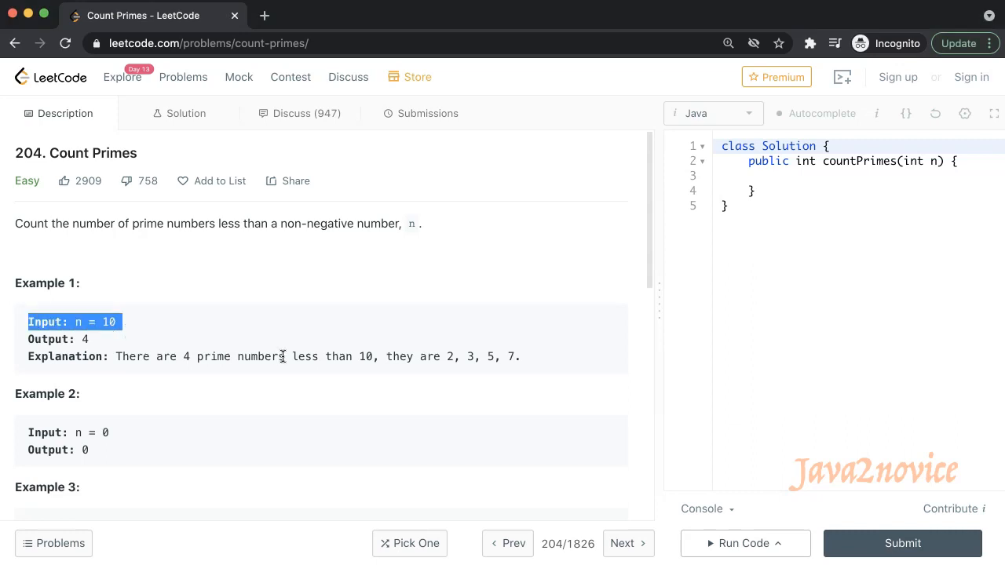
{"action": "mouse_move", "coordinate": [434, 358]}
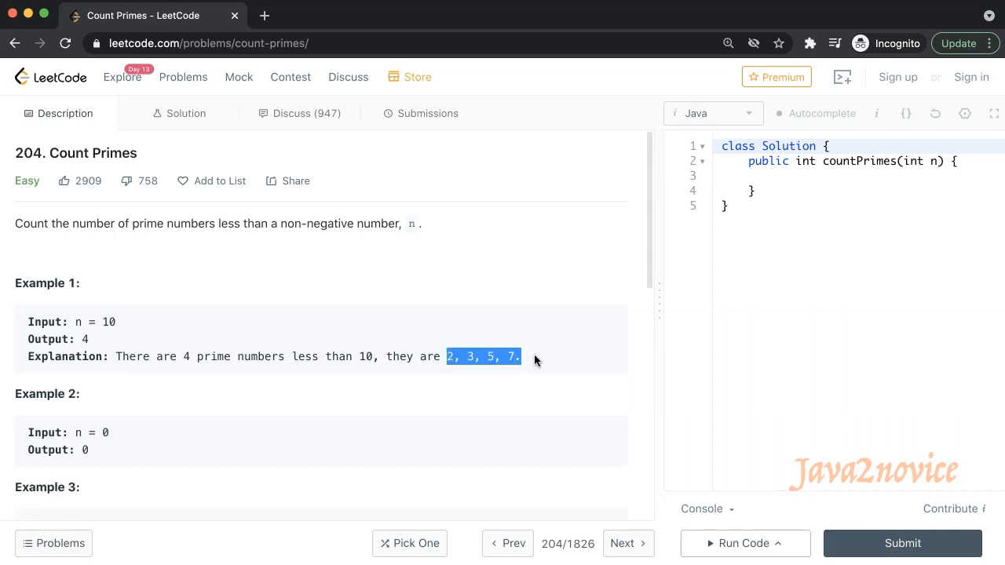
{"action": "mouse_move", "coordinate": [158, 518]}
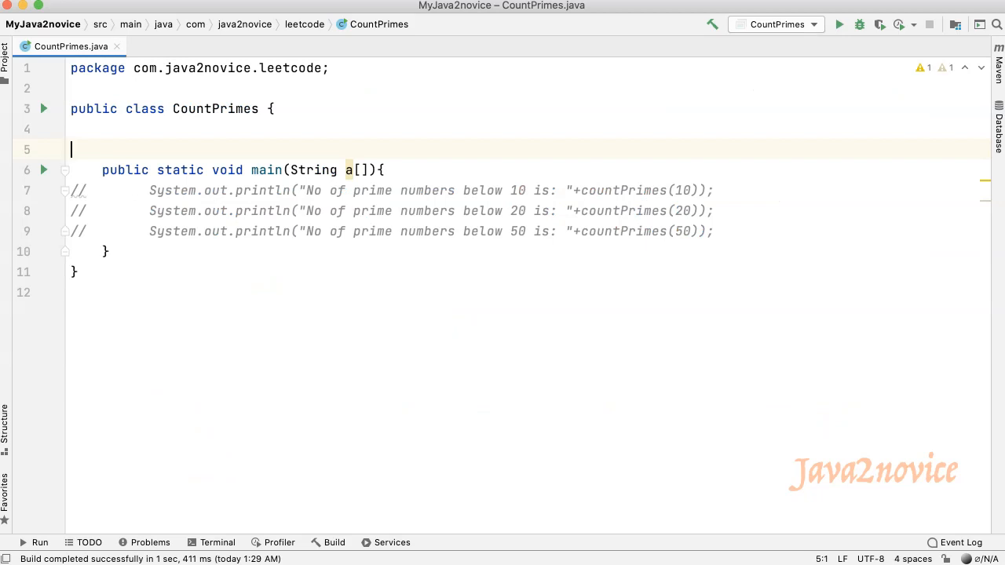
Write the static countPrimes(int n) signature with a result counter and early return for n < 2
{"action": "type", "text": "public s"}
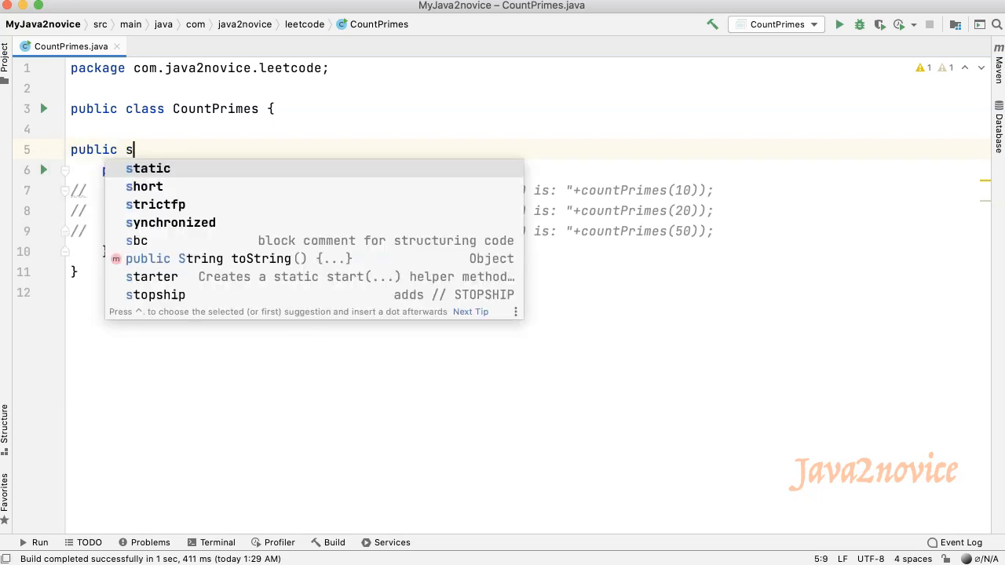
{"action": "type", "text": "tatic int countPrimes(int n){"}
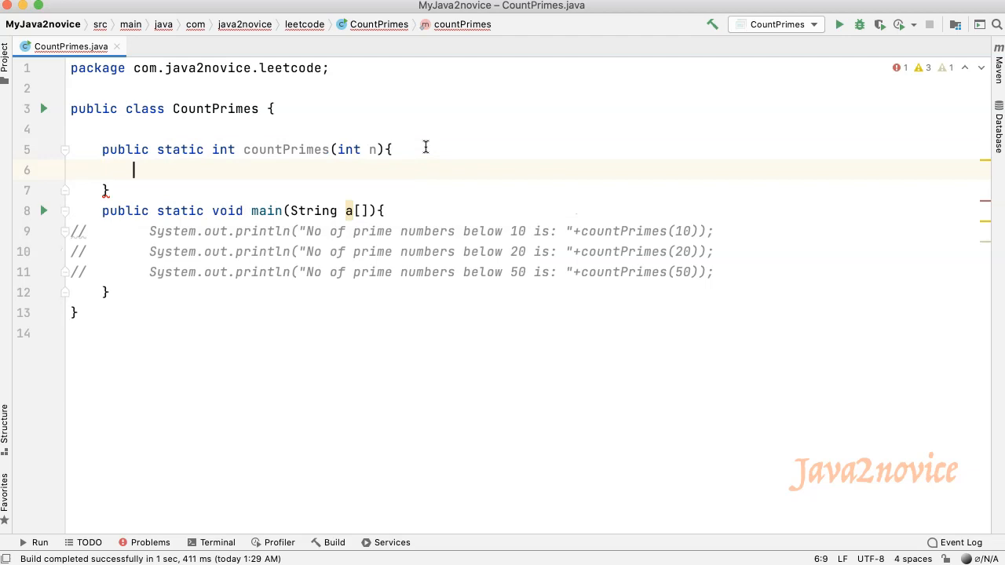
{"action": "type", "text": "int result = 0;"}
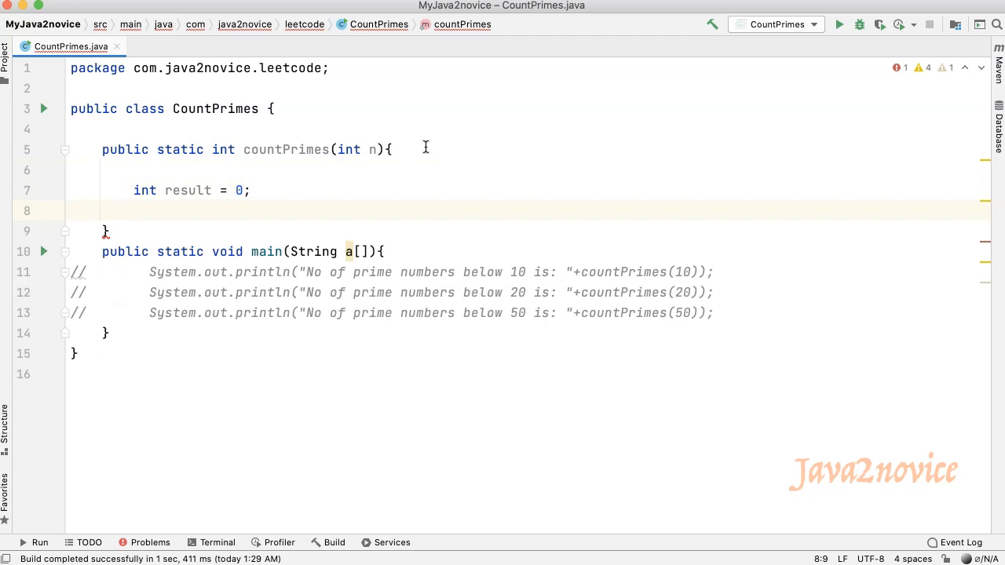
{"action": "type", "text": "if(n < 2) return 0;"}
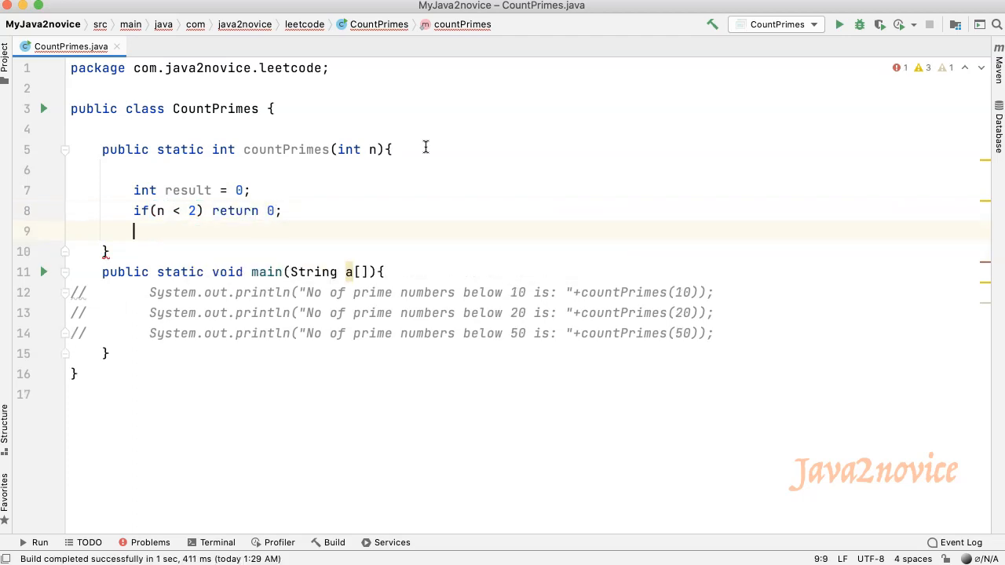
Declare int[] isPrime = new int[n] and inspect its 'never used' warning
{"action": "type", "text": "int"}
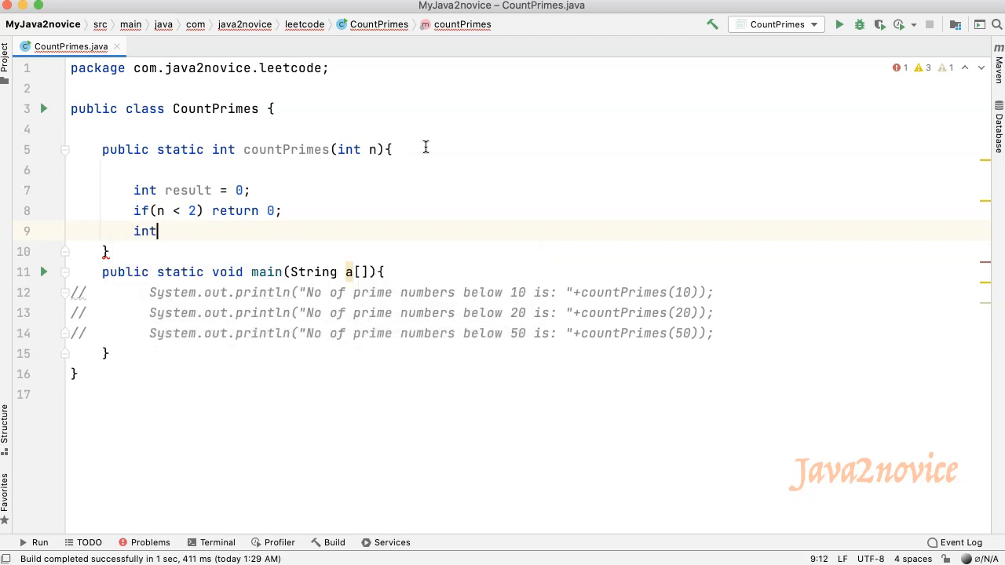
{"action": "type", "text": "[] isPrime ="}
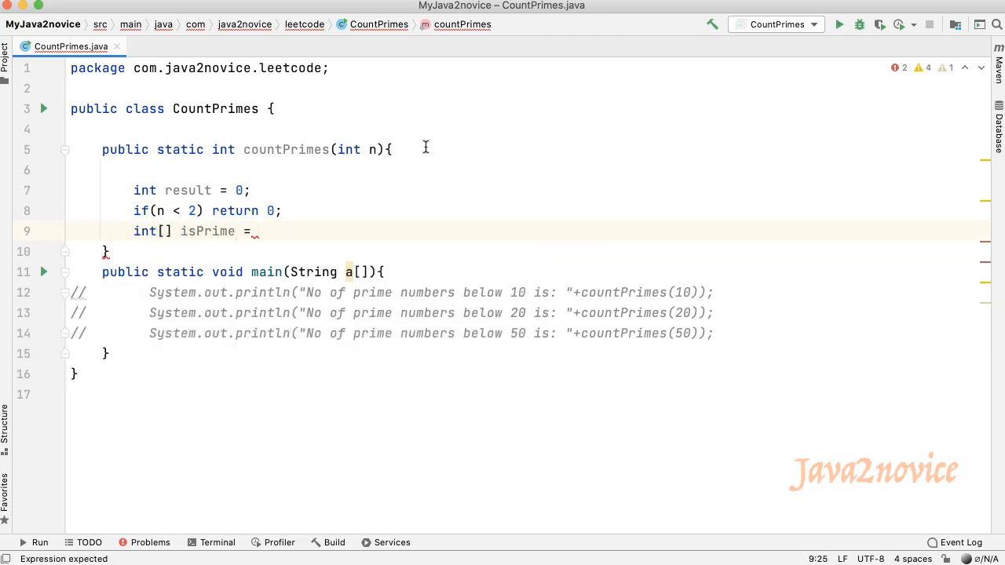
{"action": "type", "text": "new int[n];"}
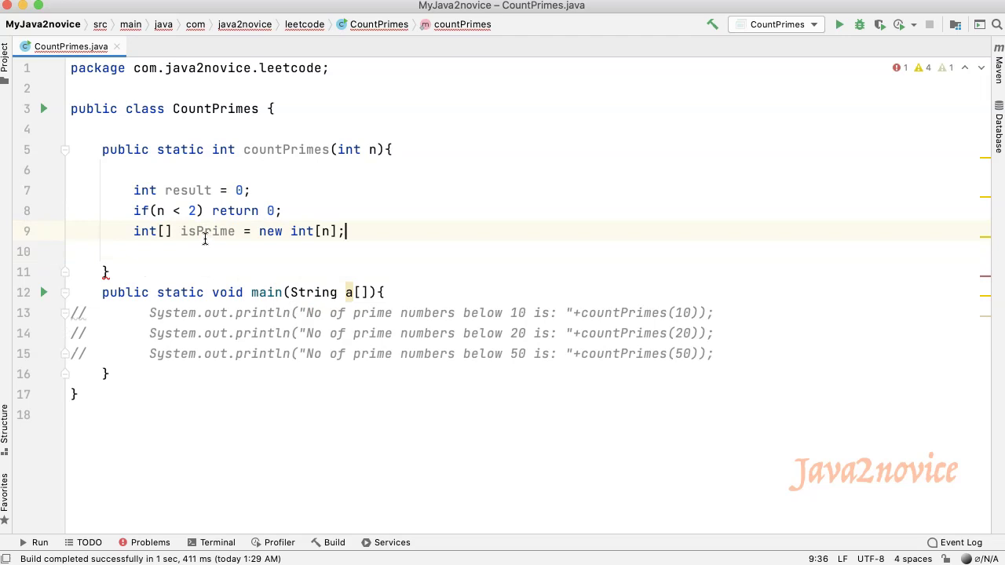
{"action": "double_click", "coordinate": [207, 231]}
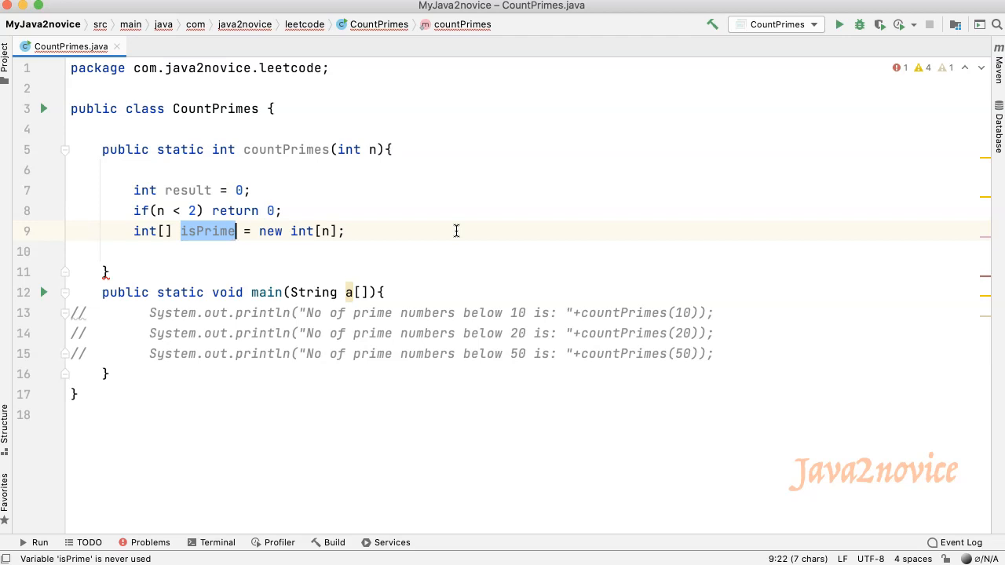
{"action": "mouse_move", "coordinate": [211, 238]}
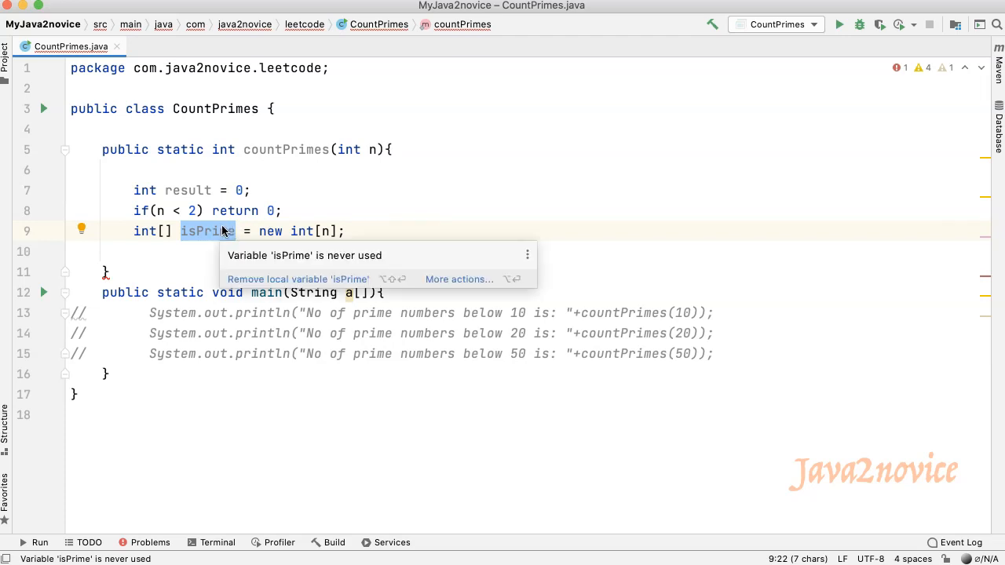
{"action": "mouse_move", "coordinate": [229, 231]}
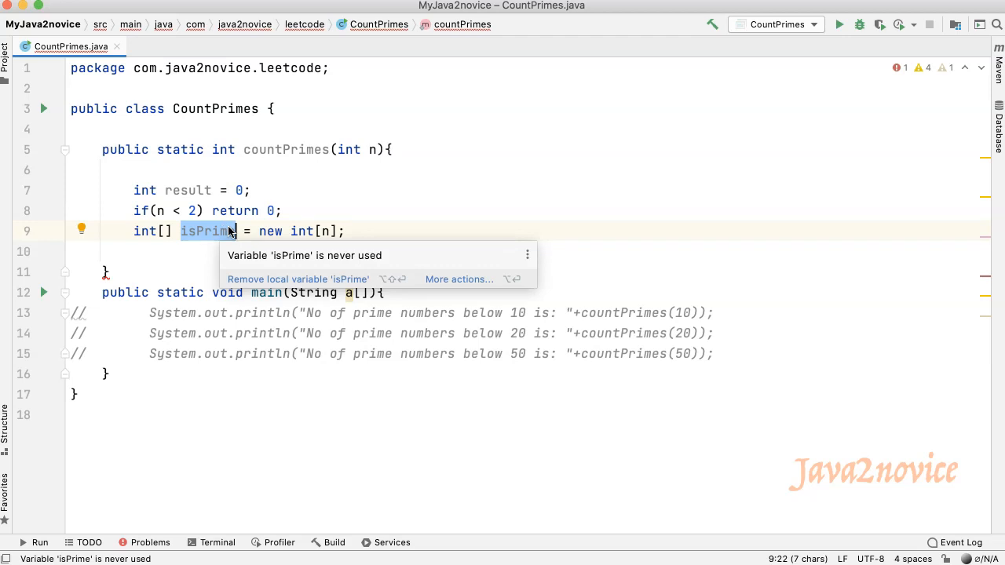
Write the outer loop header for(int i=2; i*i<n; i++){ with an empty body
{"action": "type", "text": "for(i"}
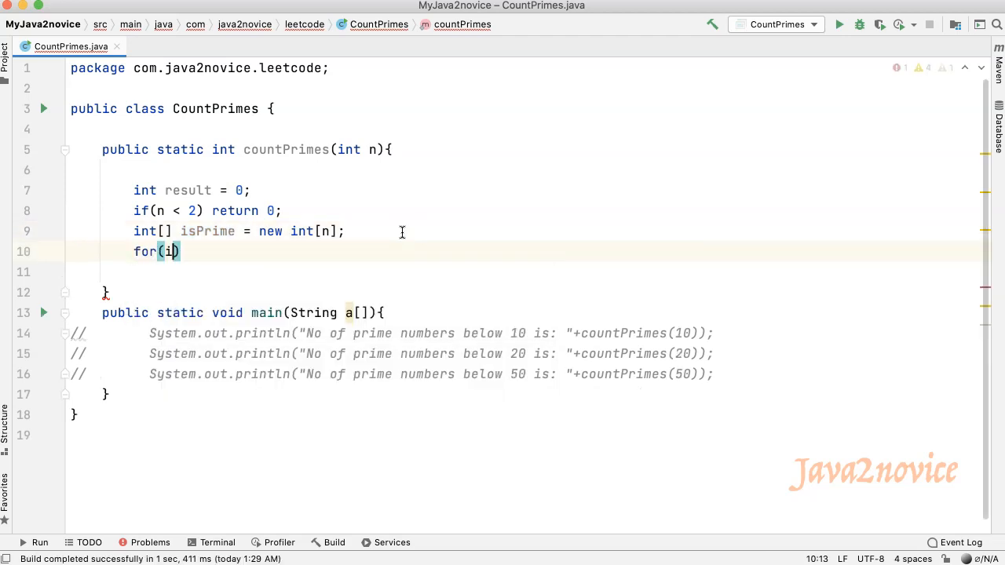
{"action": "type", "text": "nt i=2; i*"}
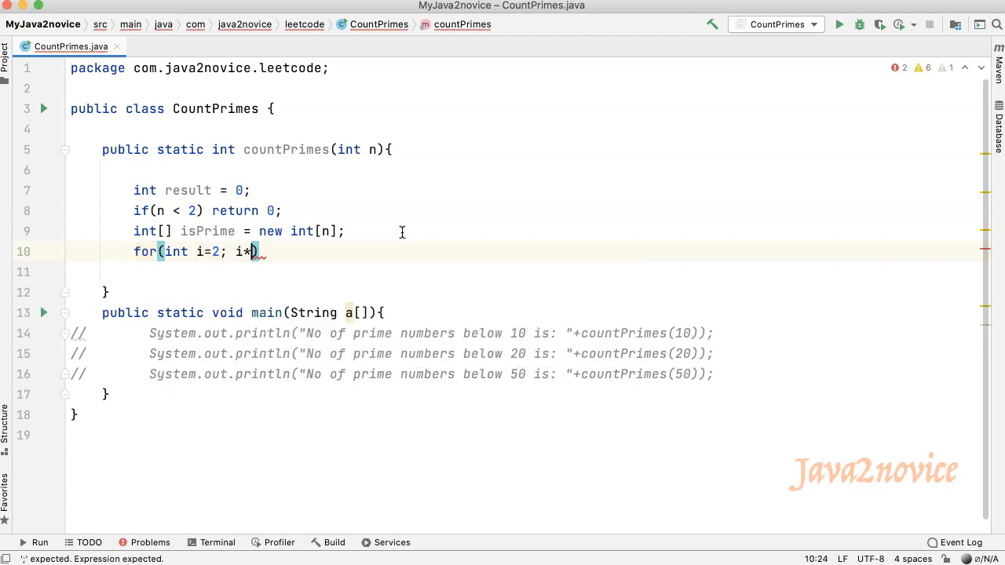
{"action": "type", "text": "i<n; i++){"}
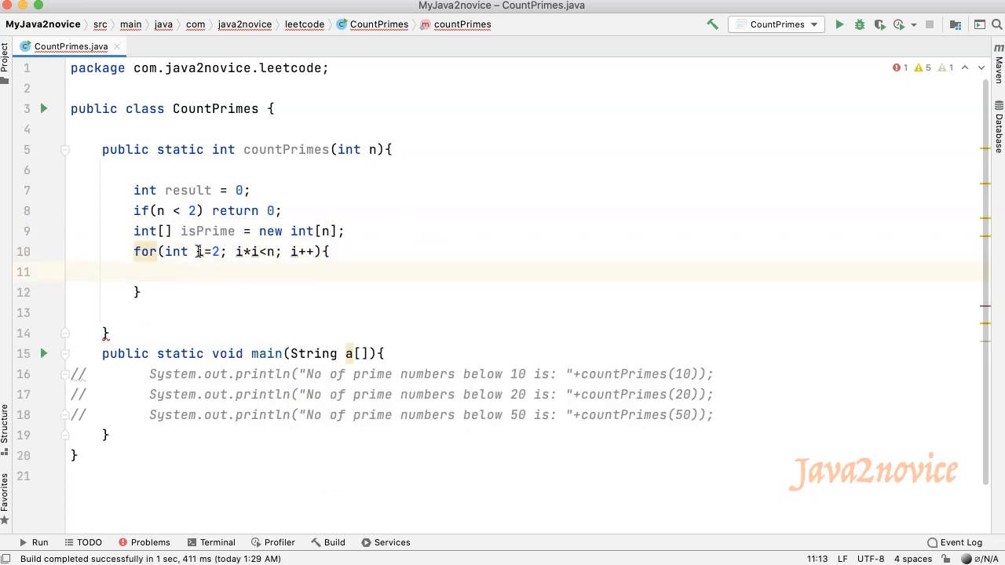
{"action": "left_click", "coordinate": [201, 252]}
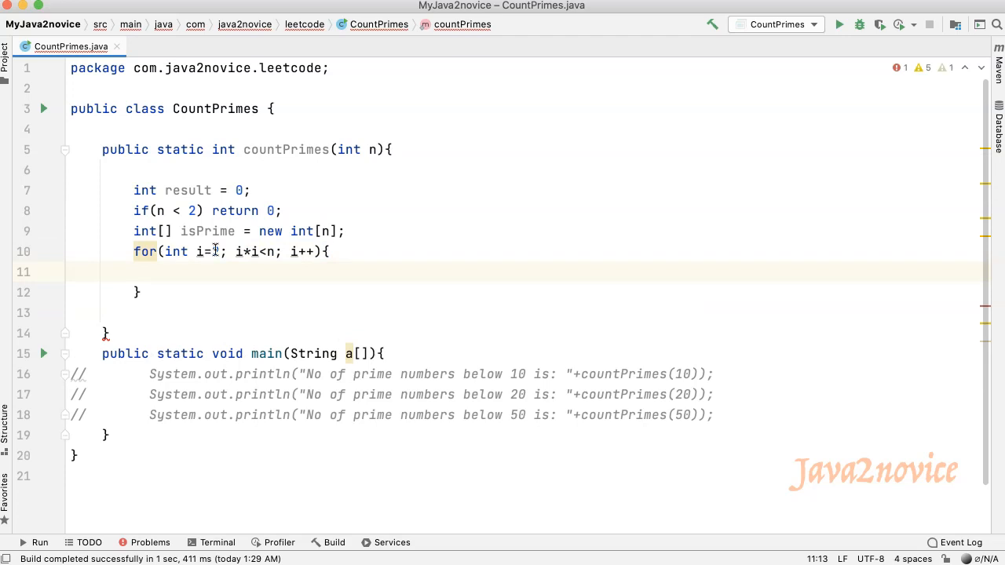
{"action": "type", "text": "2"}
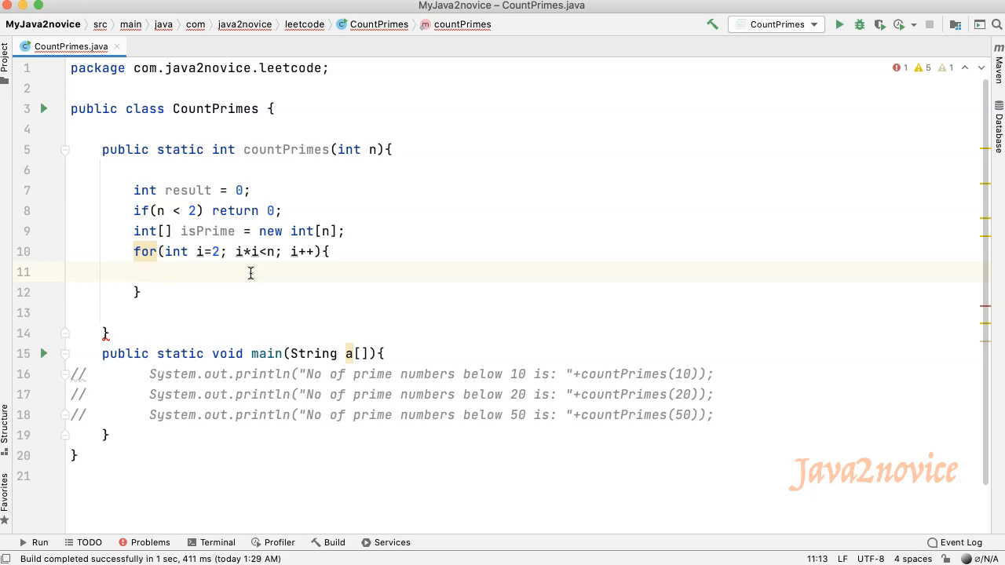
Add the check if(isPrime[i] == 0) { inside the outer loop
{"action": "type", "text": "if(isPrime)"}
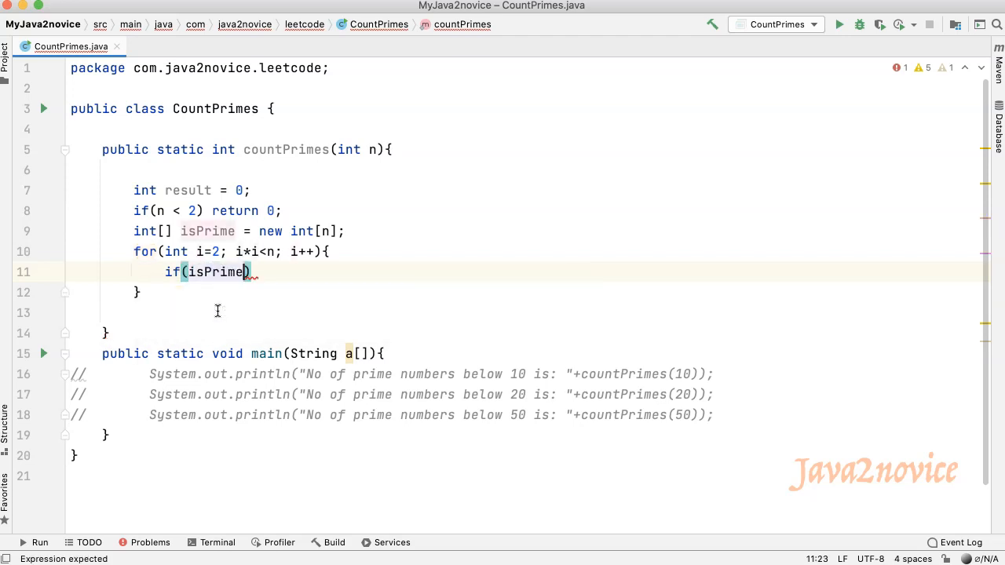
{"action": "type", "text": "[i] == 0"}
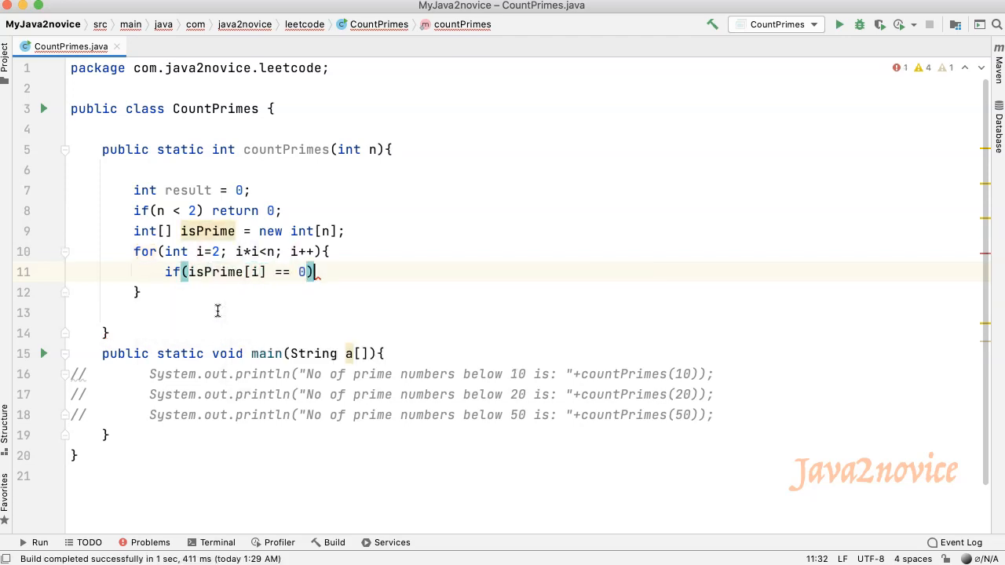
{"action": "type", "text": "{"}
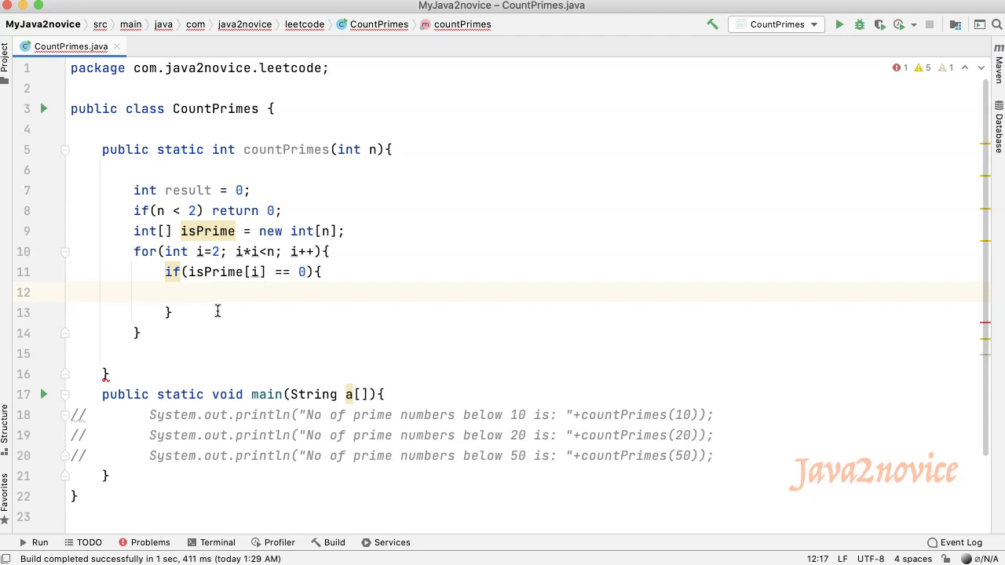
Write the inner loop for(int j=i*i; j<n; j+=i){ over the multiples of i
{"action": "type", "text": "for("}
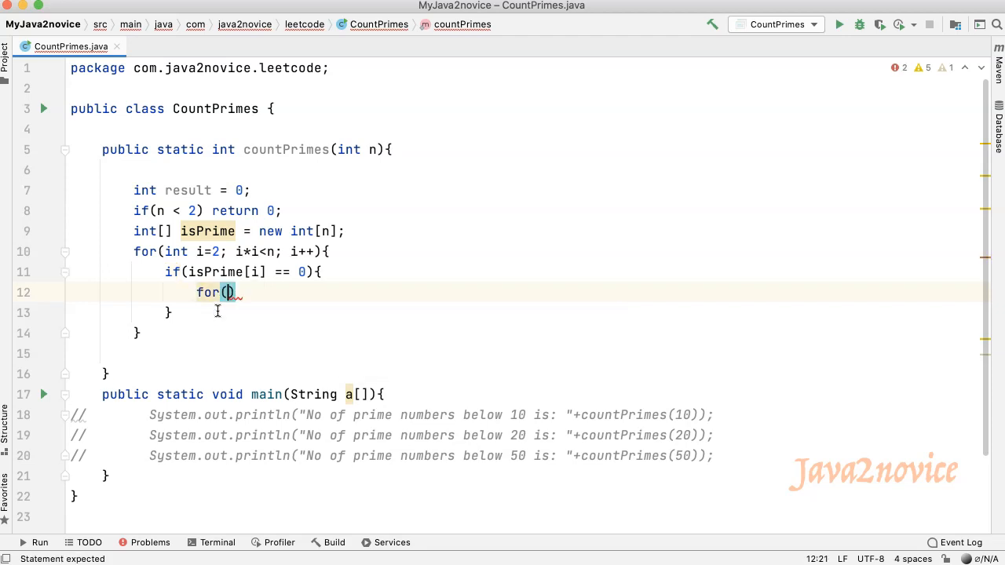
{"action": "type", "text": "int j=i*i;"}
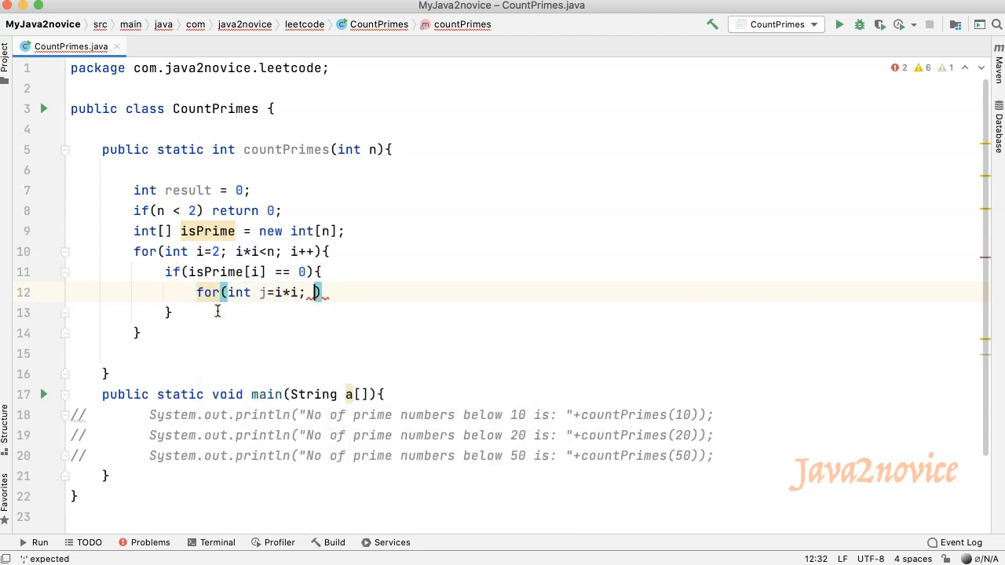
{"action": "type", "text": "j<n; j+="}
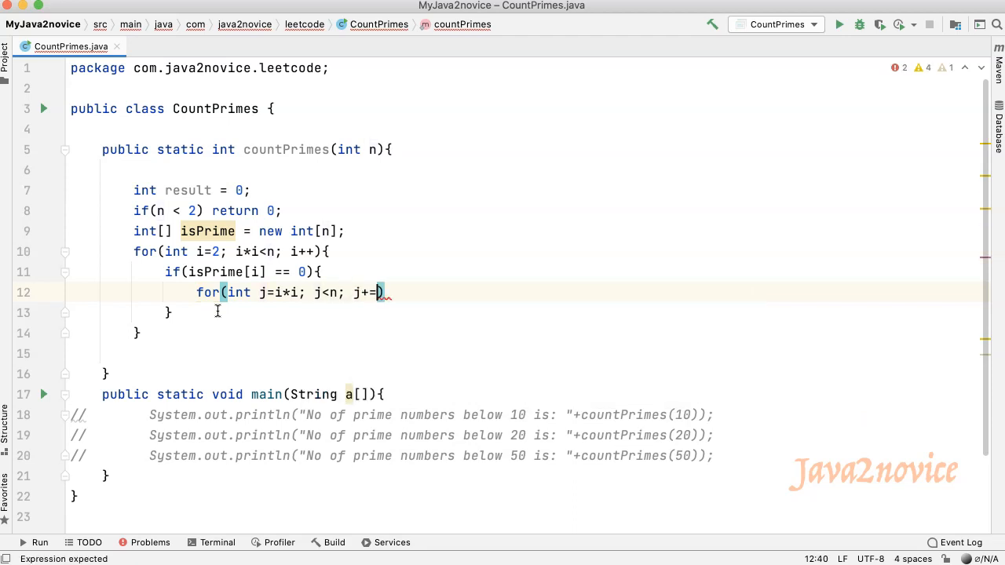
{"action": "type", "text": "i){"}
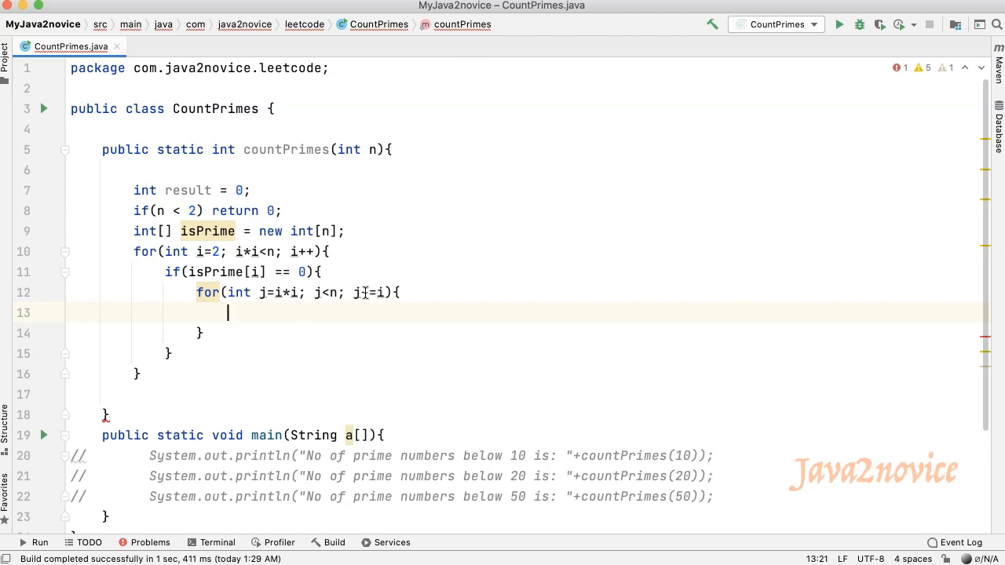
{"action": "type", "text": "+"}
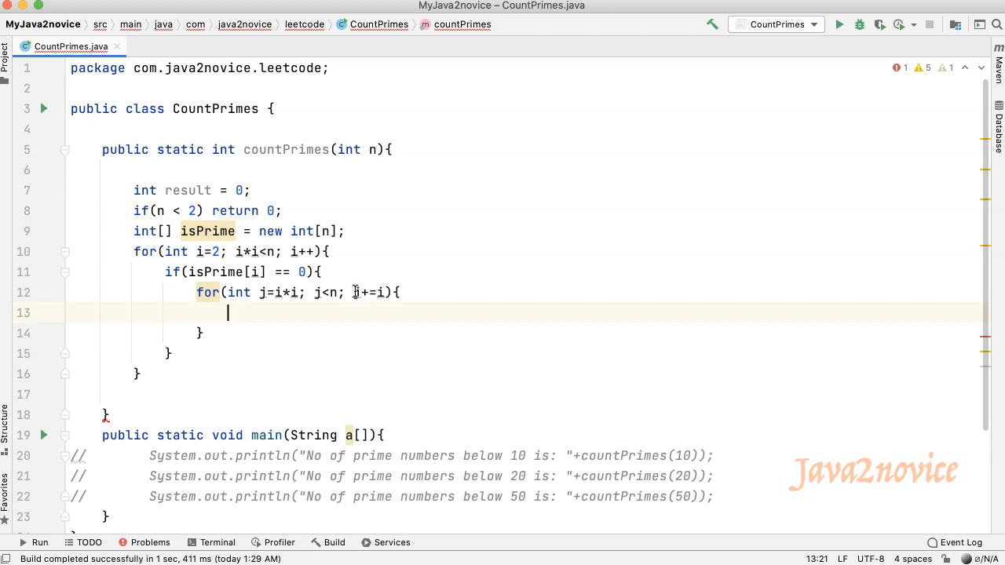
{"action": "mouse_move", "coordinate": [305, 311]}
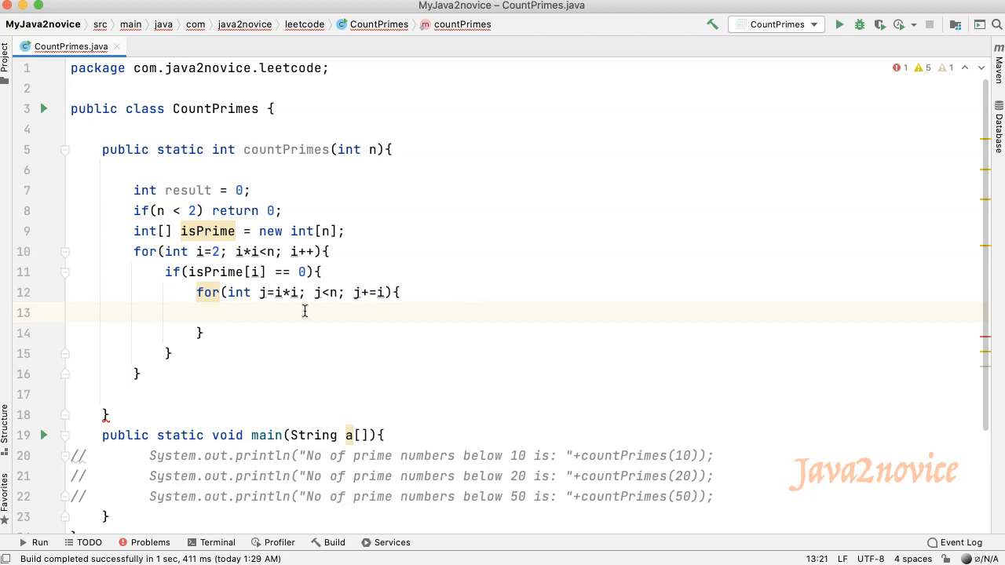
{"action": "mouse_move", "coordinate": [255, 317]}
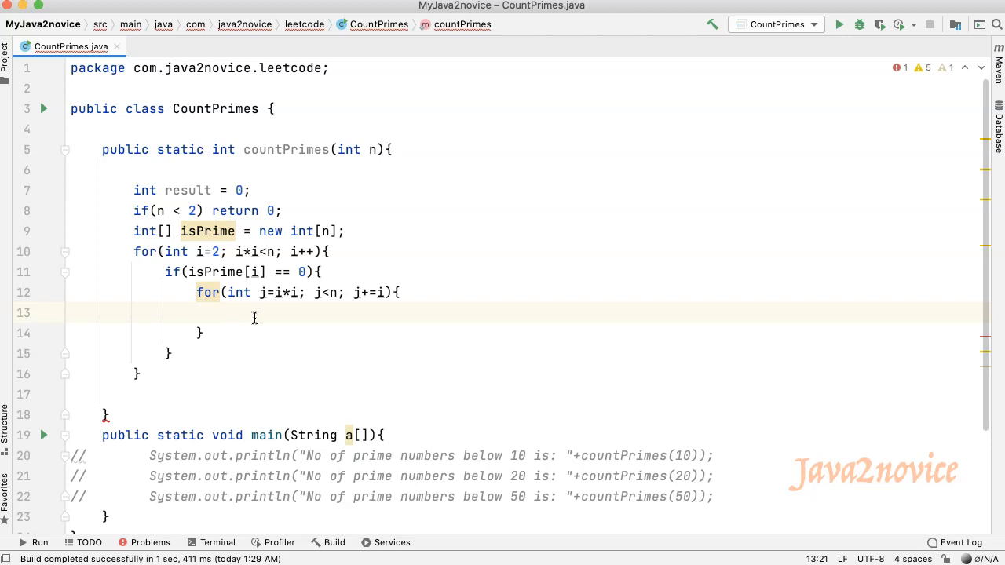
Mark each multiple non-prime with isPrime[j] = 1 and close the loops
{"action": "type", "text": "isPrime[j] ="}
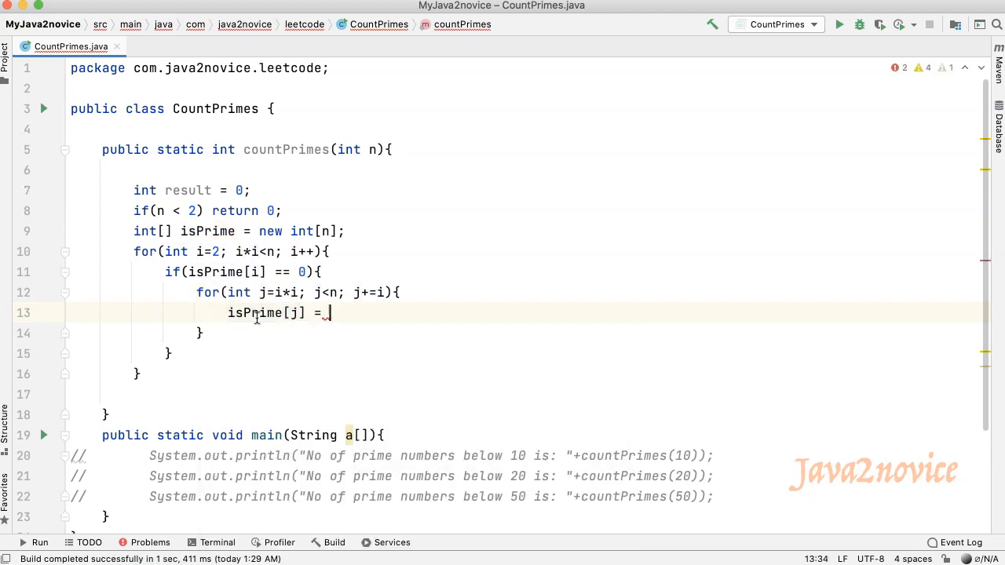
{"action": "type", "text": "1;"}
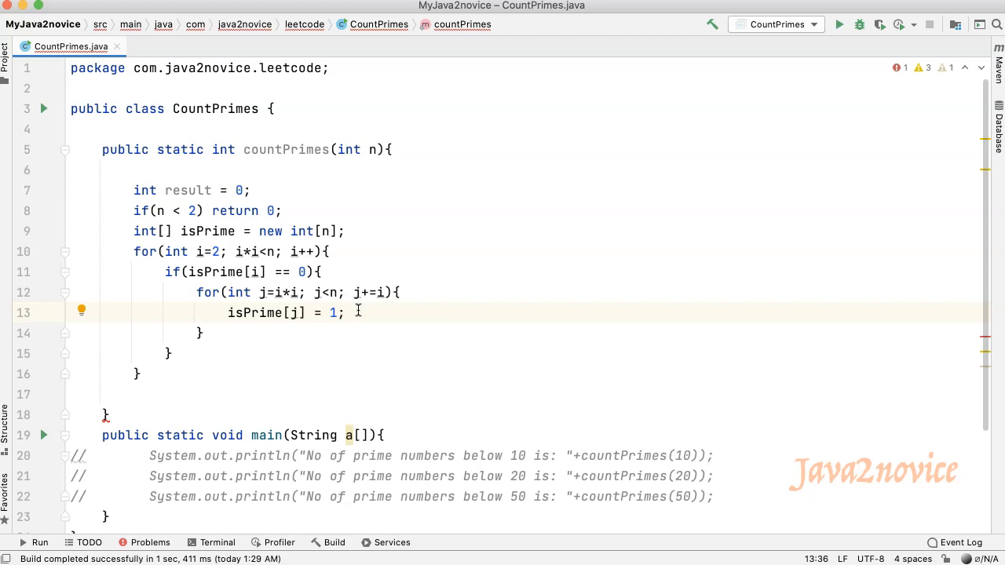
{"action": "left_click", "coordinate": [138, 374]}
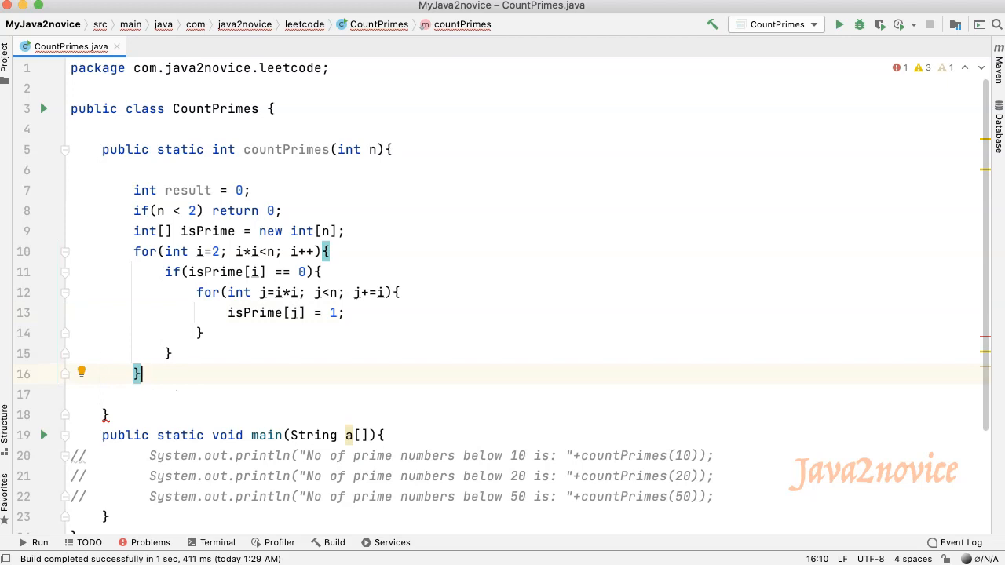
Loop i from 2 to n incrementing result when isPrime[i] == 0, then return result
{"action": "type", "text": "for"}
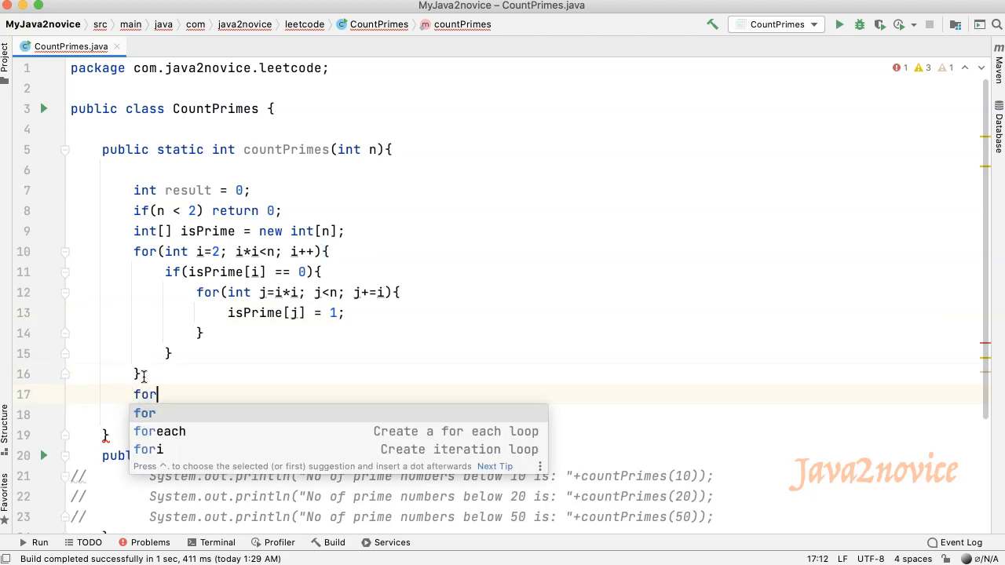
{"action": "left_click", "coordinate": [146, 450]}
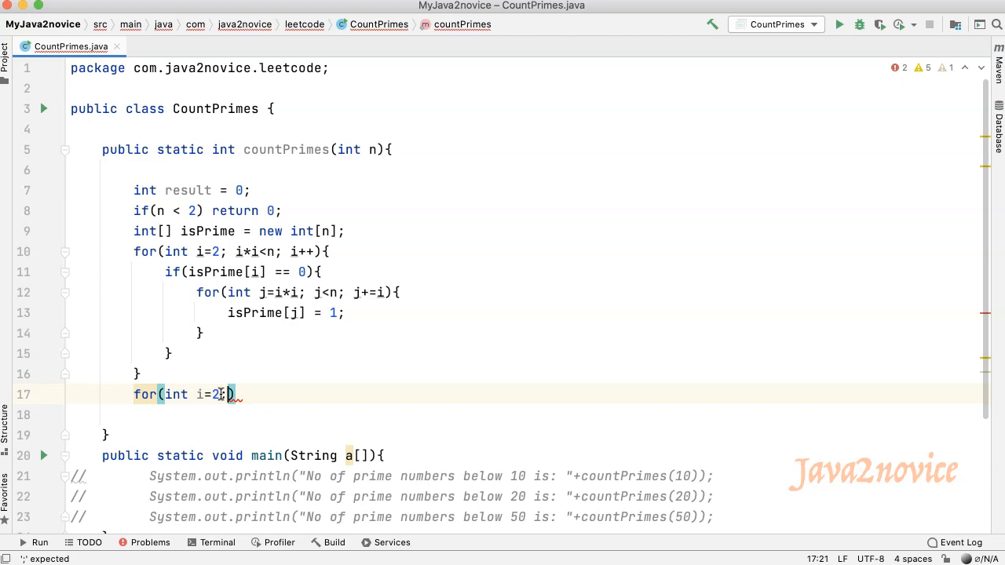
{"action": "type", "text": ";i<n;i++"}
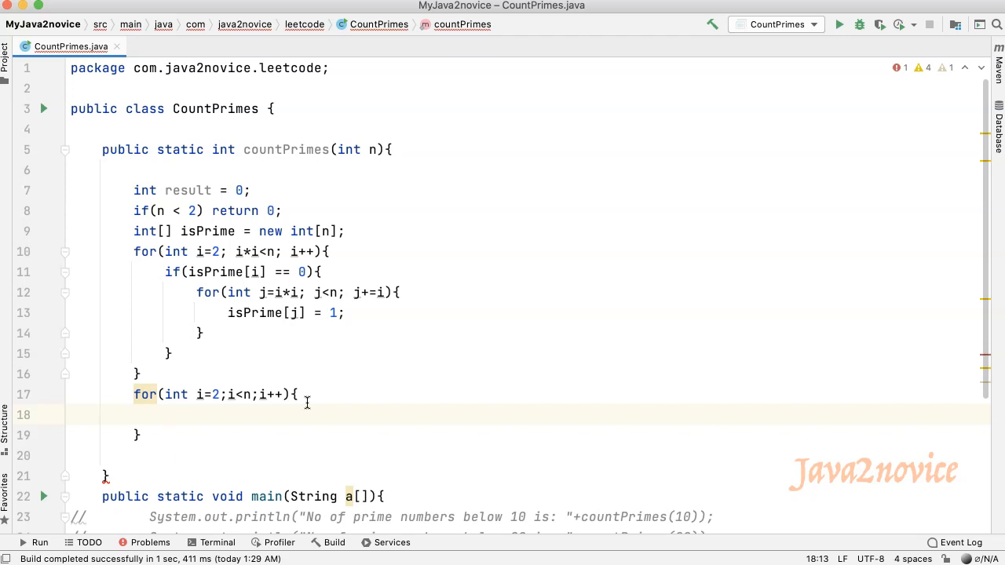
{"action": "type", "text": "if(isPrime[i])"}
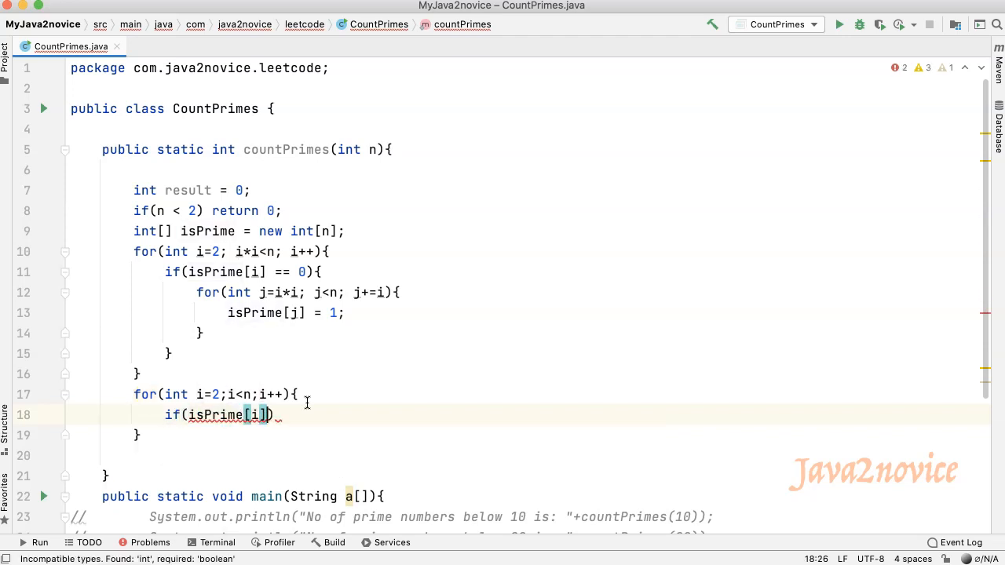
{"action": "type", "text": "== 0) result++"}
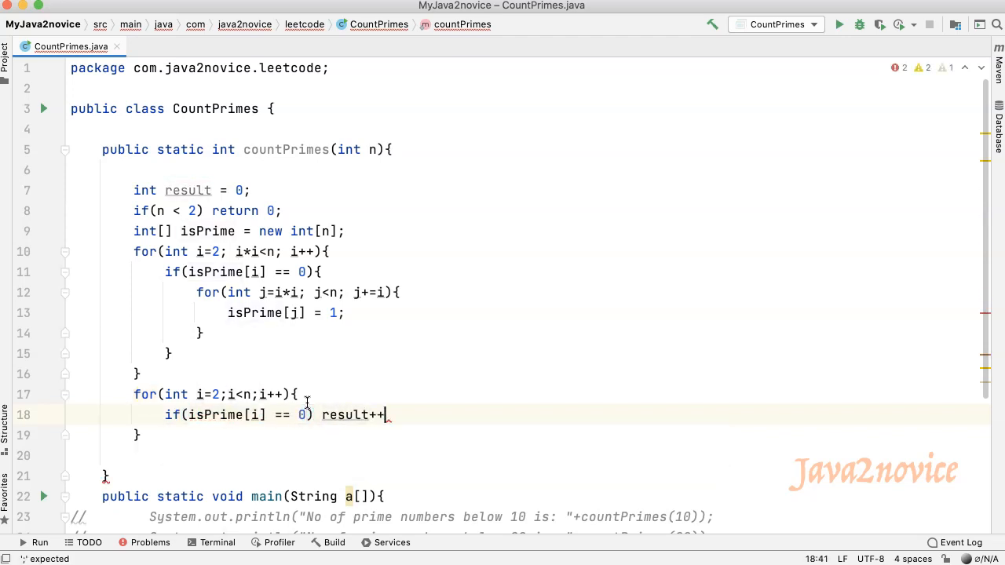
{"action": "type", "text": ";"}
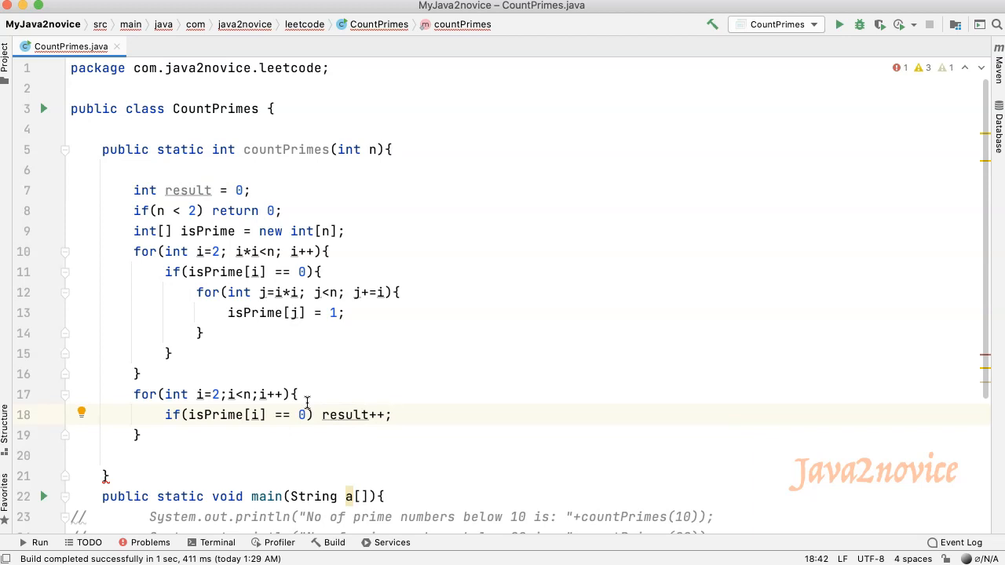
{"action": "mouse_move", "coordinate": [154, 458]}
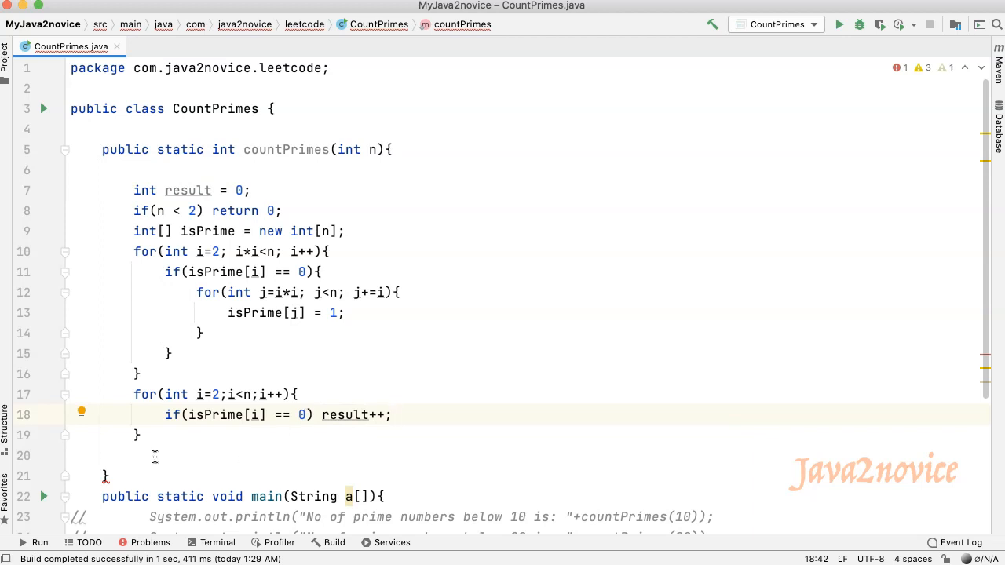
{"action": "type", "text": "return result;"}
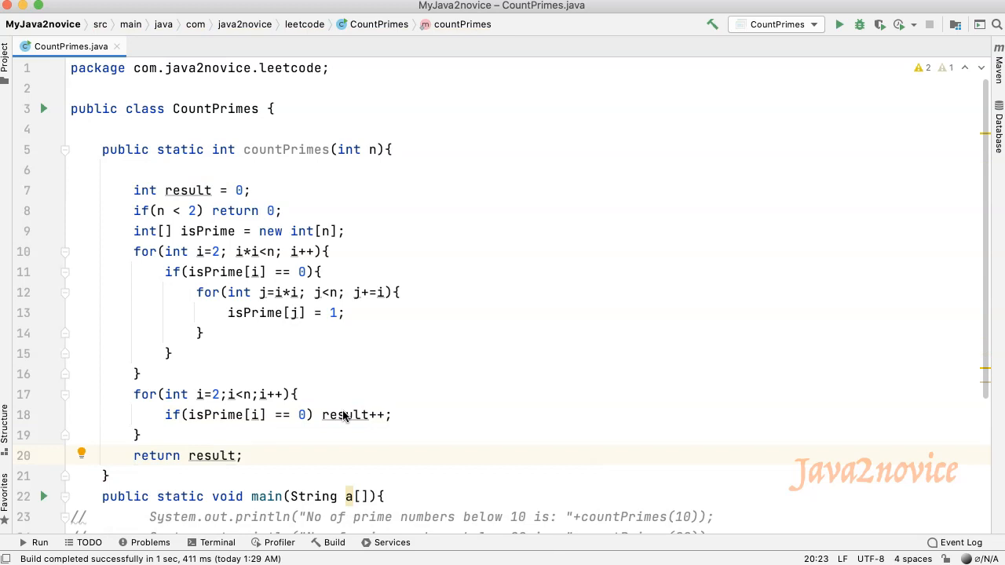
Uncomment the three println calls for countPrimes(10), (20) and (50) in main
{"action": "scroll", "scroll_direction": "down", "scroll_amount": 3}
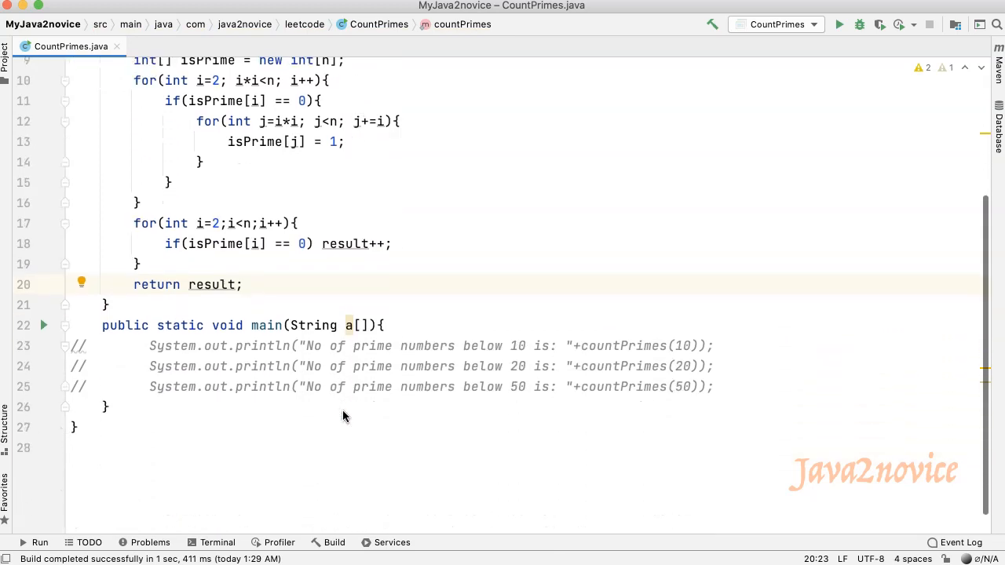
{"action": "left_click_drag", "start_coordinate": [148, 346], "coordinate": [212, 386]}
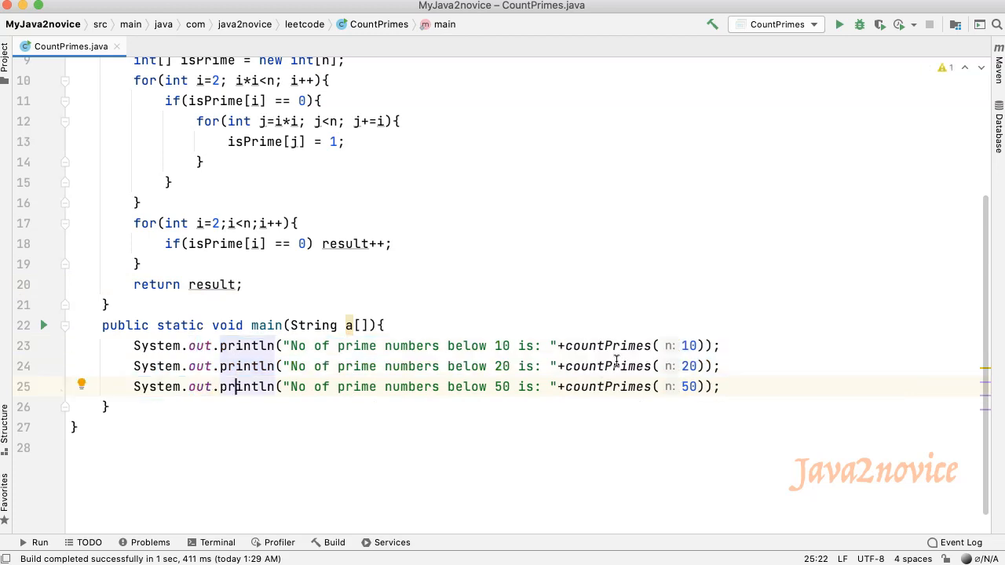
{"action": "mouse_move", "coordinate": [612, 343]}
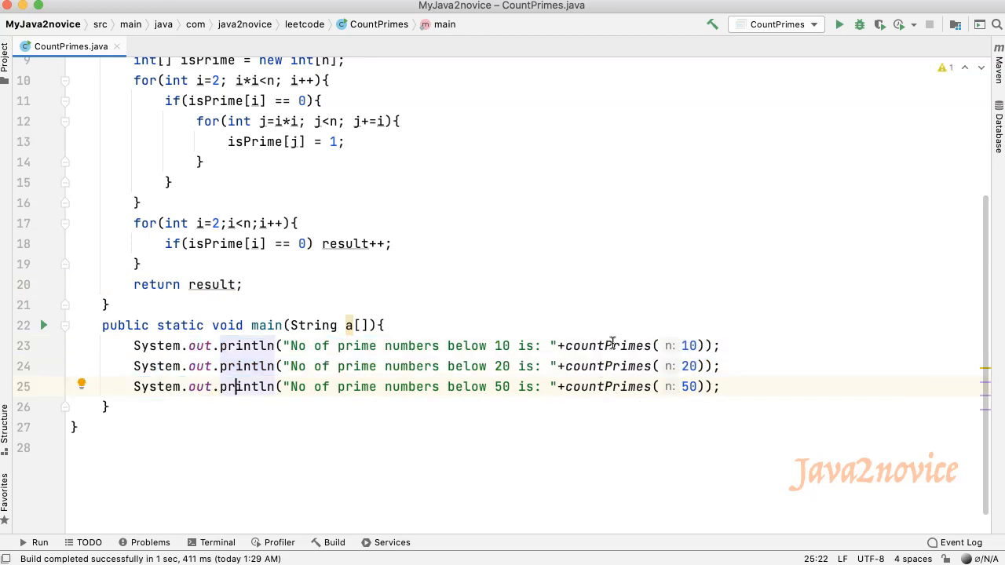
{"action": "mouse_move", "coordinate": [705, 355]}
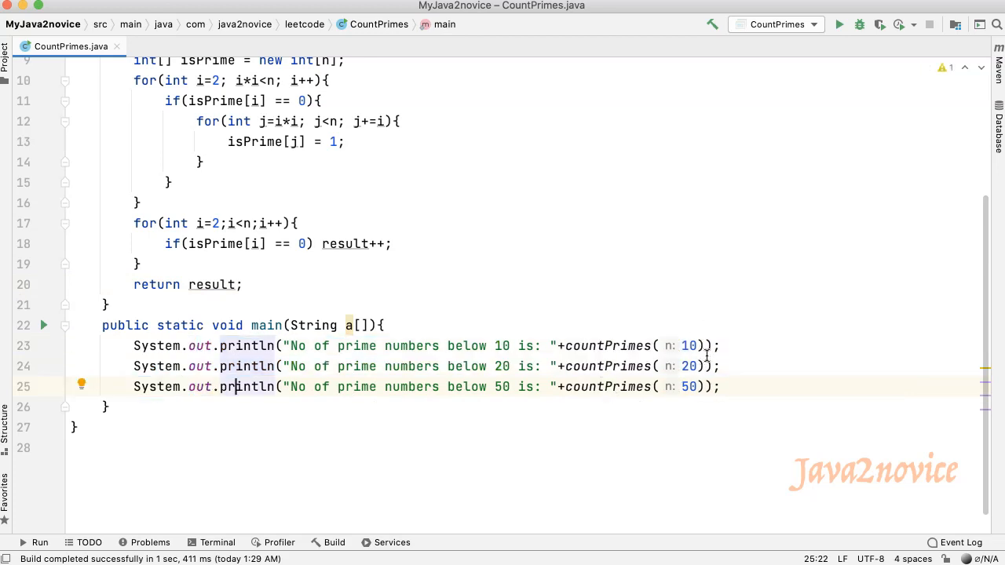